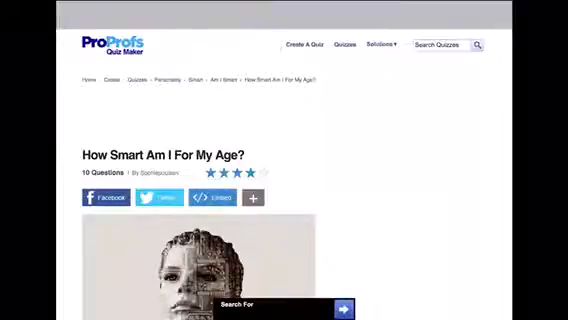
Answer Question 1 on U.S. independence with option C, 1776
{"action": "scroll", "scroll_direction": "down", "scroll_amount": 3}
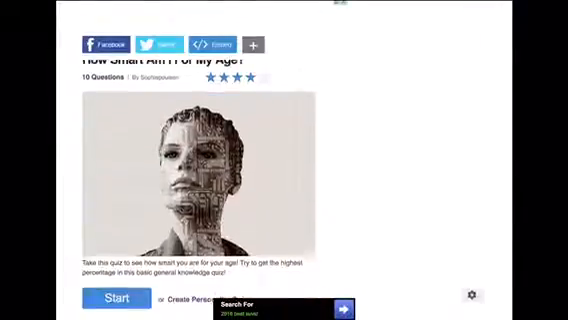
{"action": "scroll", "scroll_direction": "down", "scroll_amount": 3}
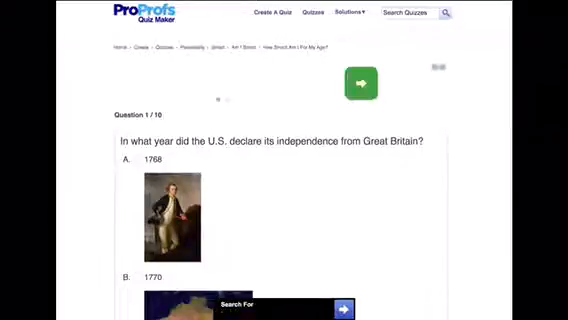
{"action": "scroll", "scroll_direction": "down", "scroll_amount": 3}
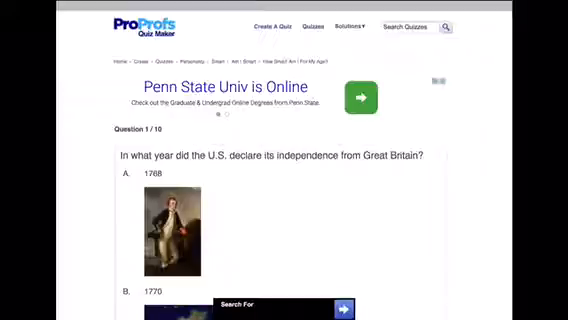
{"action": "scroll", "scroll_direction": "down", "scroll_amount": 3}
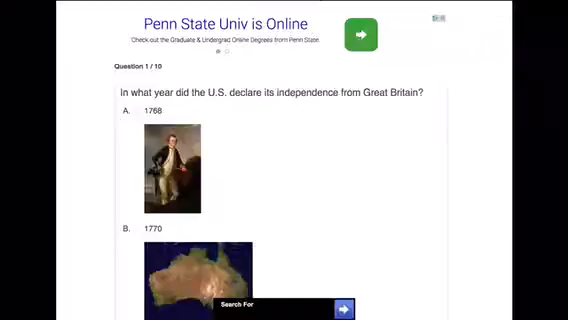
{"action": "scroll", "scroll_direction": "down", "scroll_amount": 3}
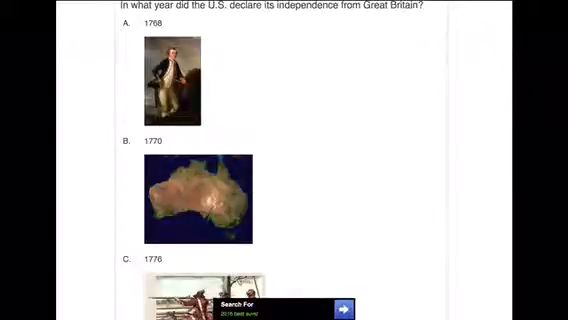
{"action": "scroll", "scroll_direction": "down", "scroll_amount": 3}
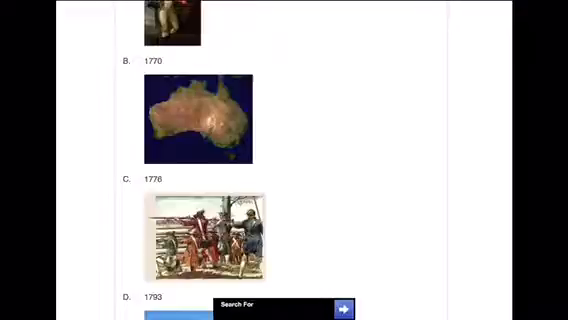
{"action": "scroll", "scroll_direction": "down", "scroll_amount": 3}
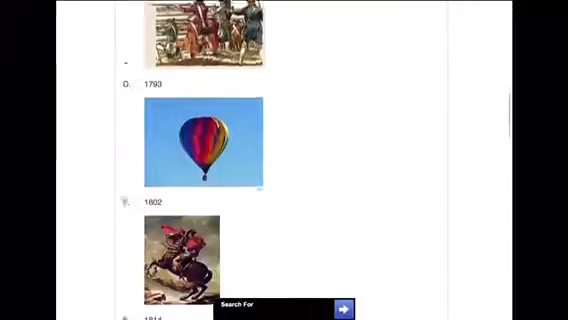
{"action": "scroll", "scroll_direction": "down", "scroll_amount": 3}
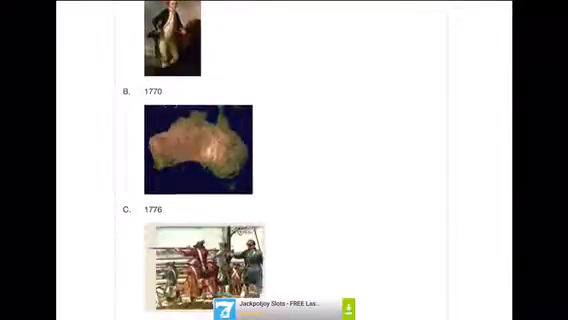
{"action": "scroll", "scroll_direction": "down", "scroll_amount": 3}
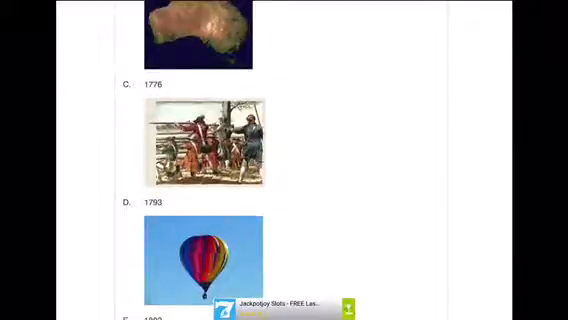
{"action": "left_click", "coordinate": [137, 84]}
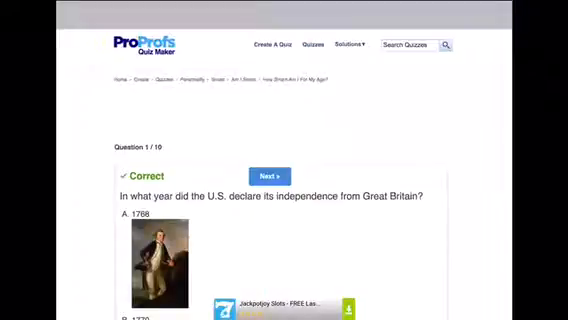
{"action": "scroll", "scroll_direction": "down", "scroll_amount": 3}
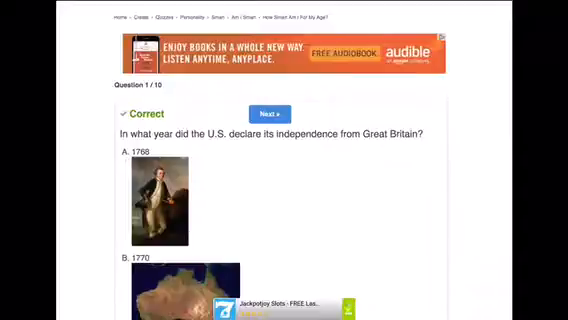
Answer Question 2 on the largest country by landmass and advance to Question 3
{"action": "left_click", "coordinate": [275, 113]}
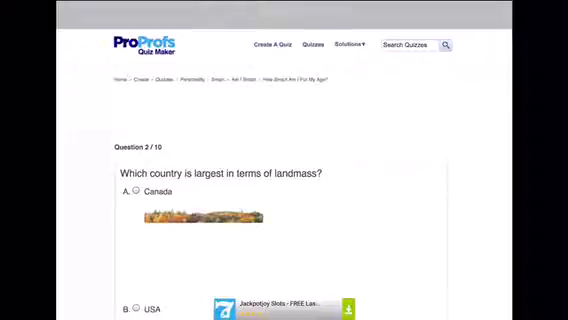
{"action": "scroll", "scroll_direction": "down", "scroll_amount": 3}
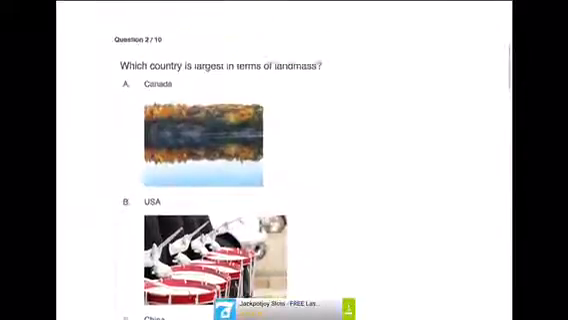
{"action": "scroll", "scroll_direction": "down", "scroll_amount": 3}
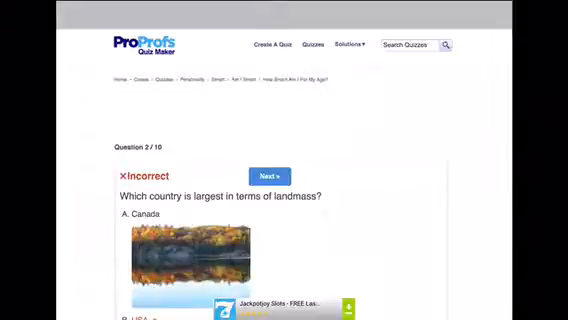
{"action": "left_click", "coordinate": [264, 176]}
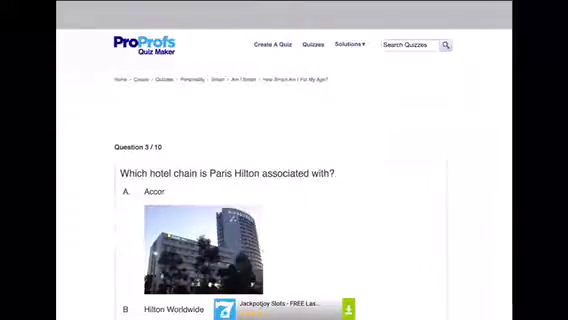
Answer Question 3 on Paris Hilton's hotel chain, then Question 4 on the UK Prime Minister
{"action": "scroll", "scroll_direction": "down", "scroll_amount": 3}
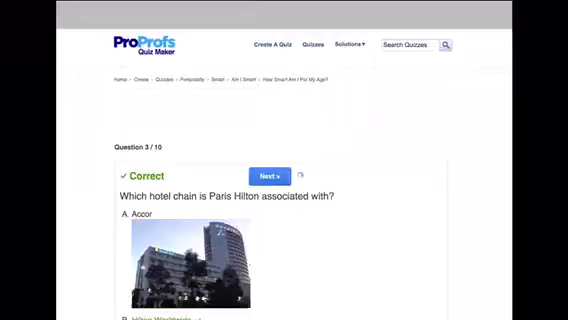
{"action": "left_click", "coordinate": [265, 176]}
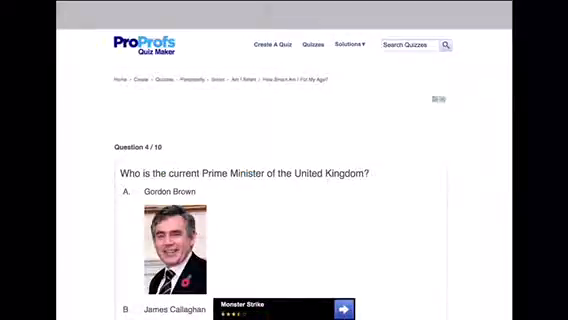
{"action": "scroll", "scroll_direction": "down", "scroll_amount": 3}
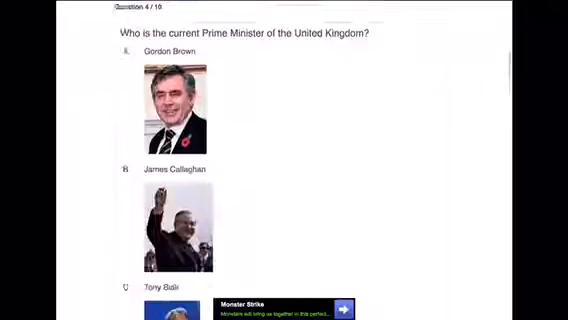
{"action": "scroll", "scroll_direction": "down", "scroll_amount": 3}
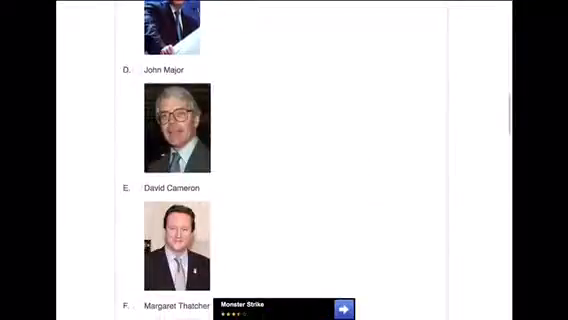
{"action": "scroll", "scroll_direction": "down", "scroll_amount": 3}
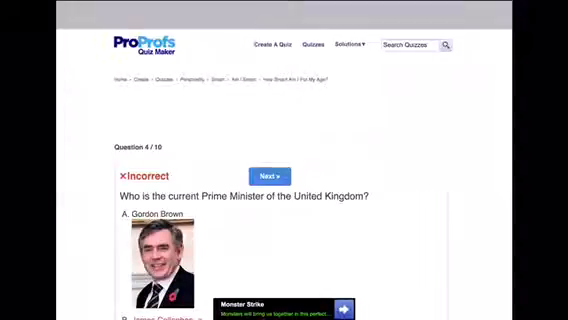
{"action": "left_click", "coordinate": [270, 176]}
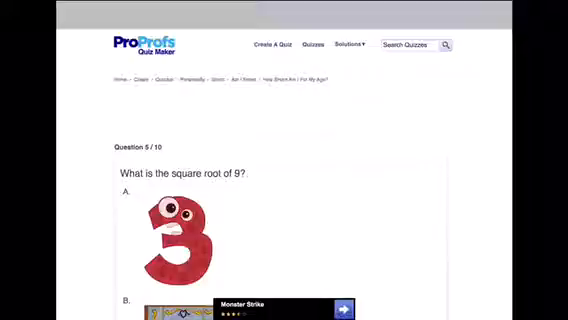
Pick an answer to the square-root-of-9 question and advance to fill-in-the-blank Question 6
{"action": "scroll", "scroll_direction": "down", "scroll_amount": 3}
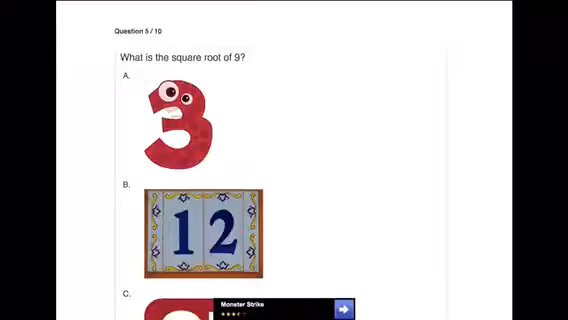
{"action": "scroll", "scroll_direction": "down", "scroll_amount": 3}
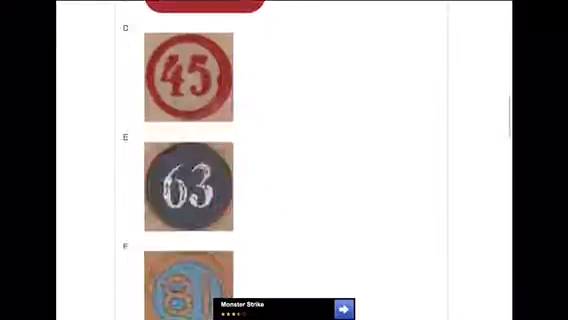
{"action": "scroll", "scroll_direction": "down", "scroll_amount": 3}
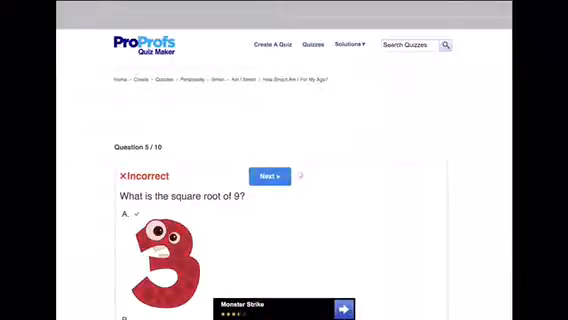
{"action": "left_click", "coordinate": [282, 177]}
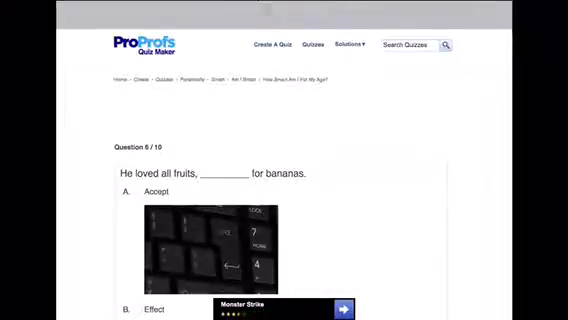
Answer Question 6 on bananas and Question 7 on Afghanistan's capital
{"action": "scroll", "scroll_direction": "down", "scroll_amount": 3}
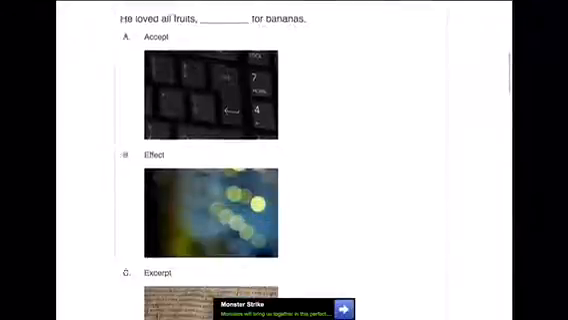
{"action": "scroll", "scroll_direction": "down", "scroll_amount": 3}
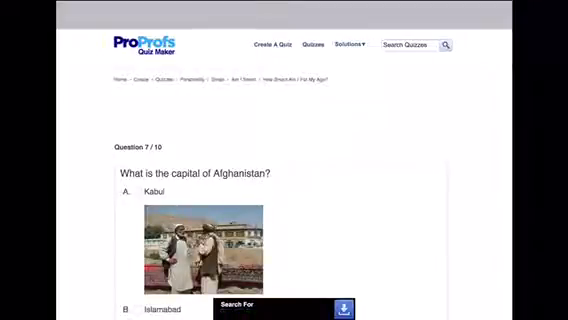
{"action": "scroll", "scroll_direction": "down", "scroll_amount": 3}
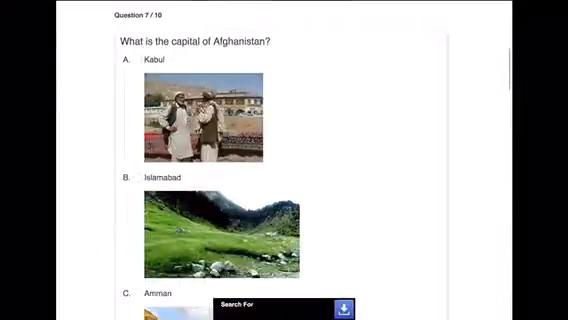
{"action": "scroll", "scroll_direction": "down", "scroll_amount": 3}
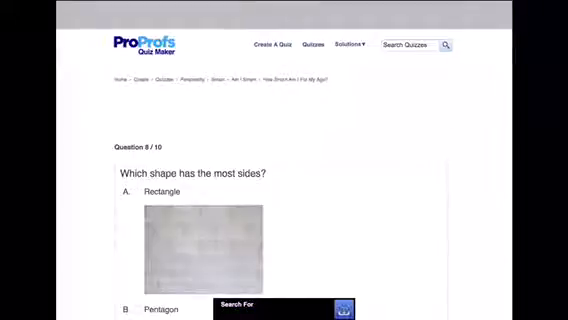
Scroll through Question 8's shape options and pick the shape with the most sides
{"action": "scroll", "scroll_direction": "down", "scroll_amount": 3}
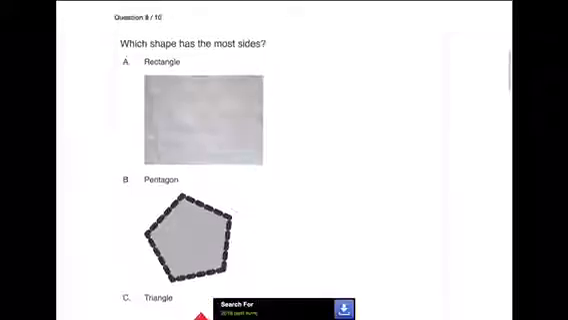
{"action": "scroll", "scroll_direction": "down", "scroll_amount": 3}
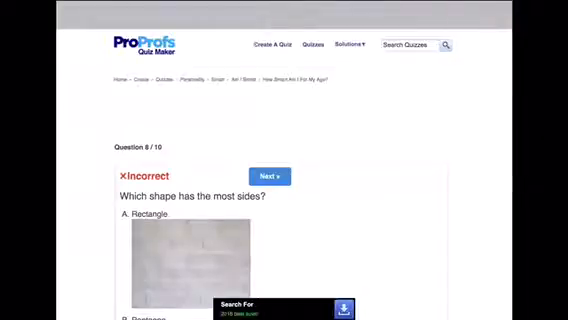
{"action": "scroll", "scroll_direction": "down", "scroll_amount": 3}
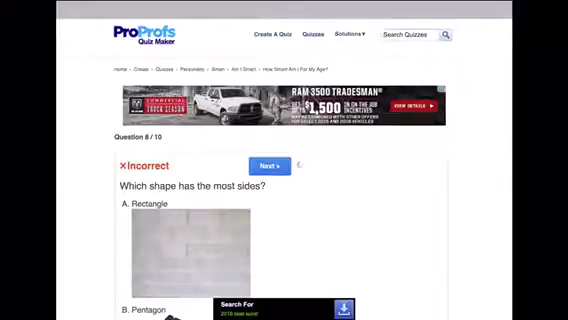
Advance to Question 9 and answer who died first
{"action": "left_click", "coordinate": [270, 164]}
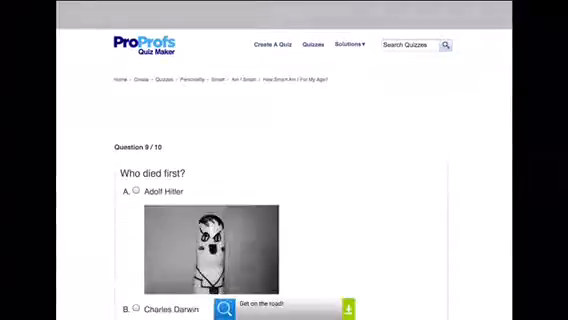
{"action": "scroll", "scroll_direction": "down", "scroll_amount": 3}
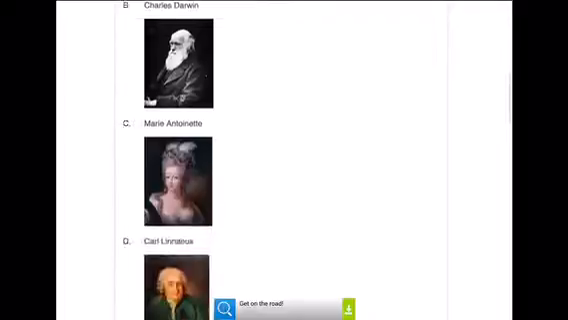
{"action": "scroll", "scroll_direction": "down", "scroll_amount": 3}
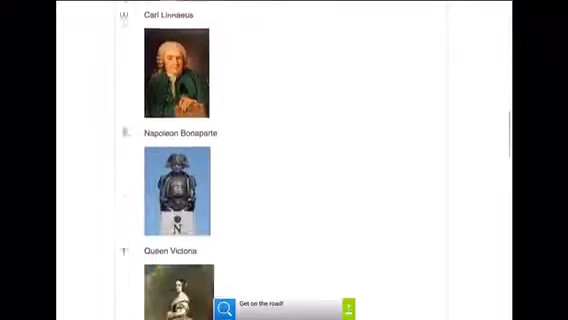
{"action": "scroll", "scroll_direction": "down", "scroll_amount": 3}
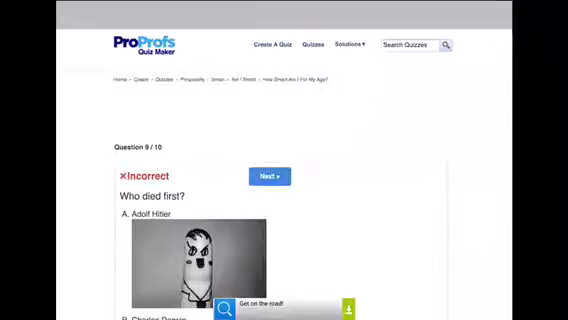
Move to Question 10 and answer the chemical symbol for Iron
{"action": "left_click", "coordinate": [270, 176]}
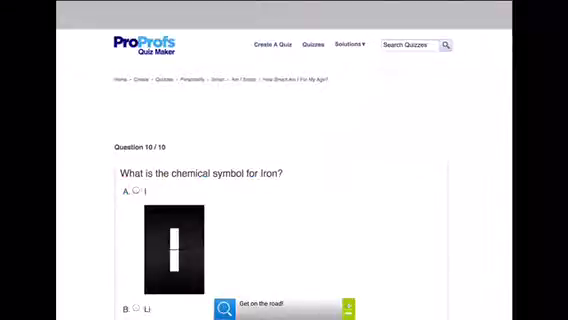
{"action": "scroll", "scroll_direction": "down", "scroll_amount": 3}
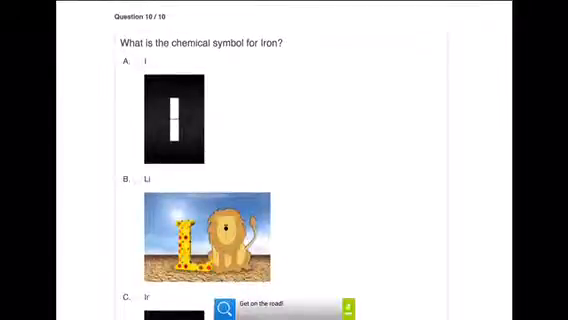
{"action": "scroll", "scroll_direction": "down", "scroll_amount": 3}
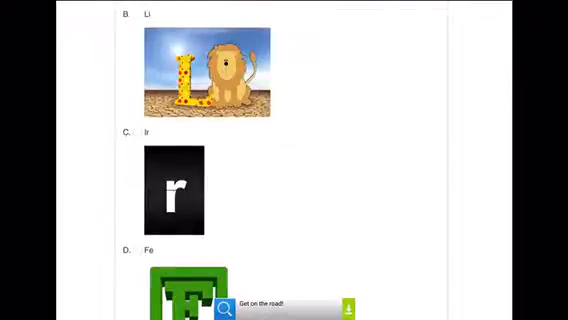
{"action": "scroll", "scroll_direction": "down", "scroll_amount": 3}
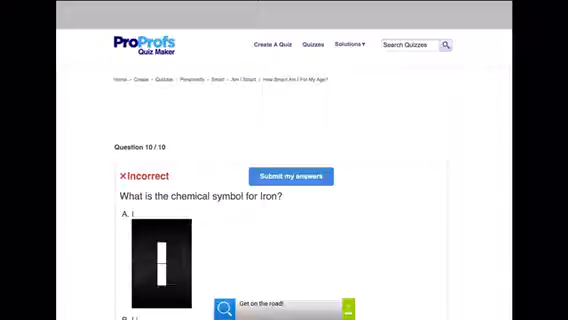
{"action": "scroll", "scroll_direction": "down", "scroll_amount": 3}
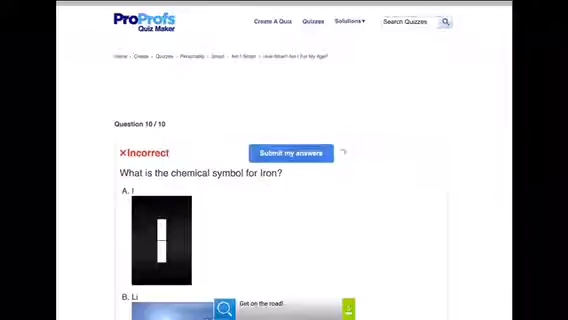
Submit the answers, review the 30/100 certificate and results, and dismiss the Share popup
{"action": "left_click", "coordinate": [290, 152]}
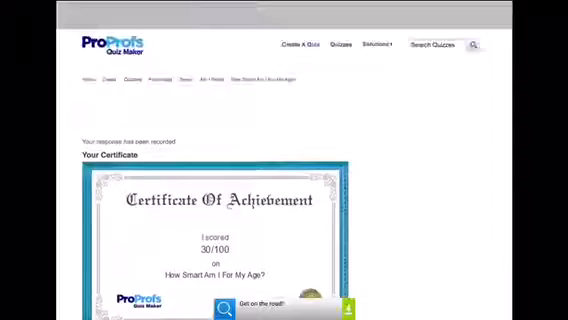
{"action": "scroll", "scroll_direction": "down", "scroll_amount": 3}
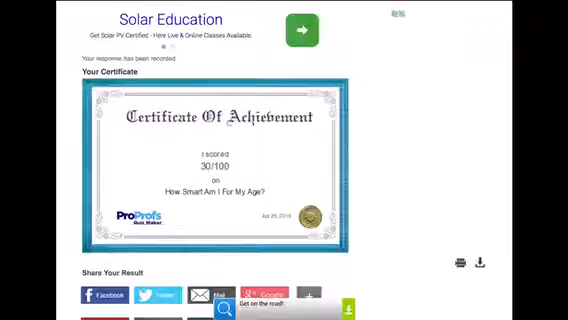
{"action": "scroll", "scroll_direction": "down", "scroll_amount": 3}
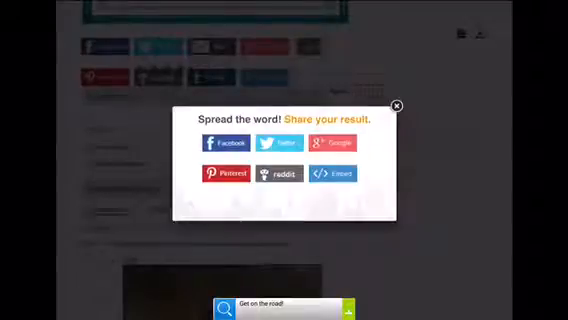
{"action": "left_click", "coordinate": [400, 104]}
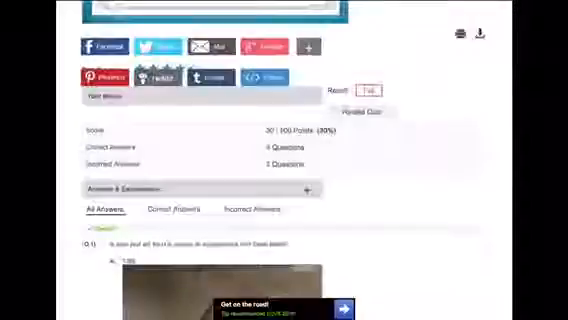